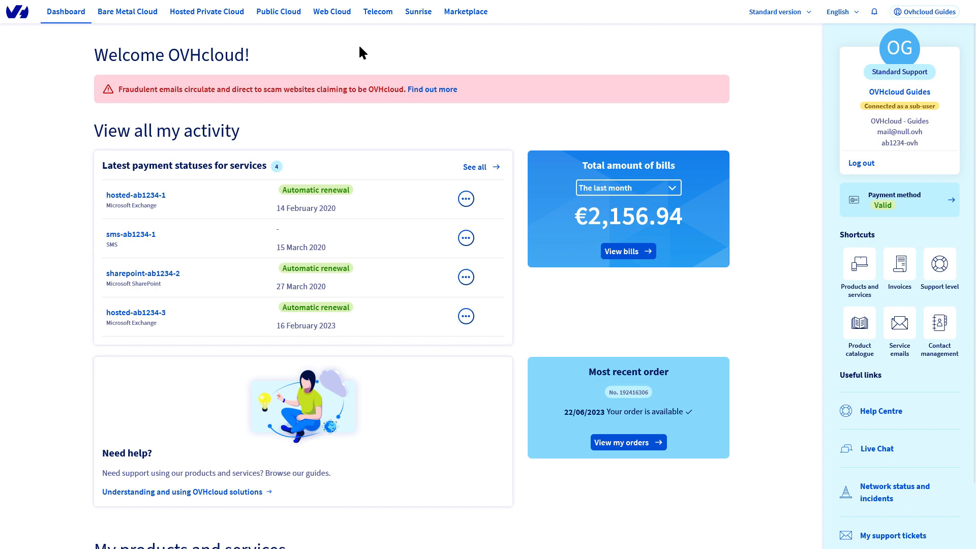
- Open the guidesteam.null plan from Web Cloud's Hosting plans list
left_click(332, 11)
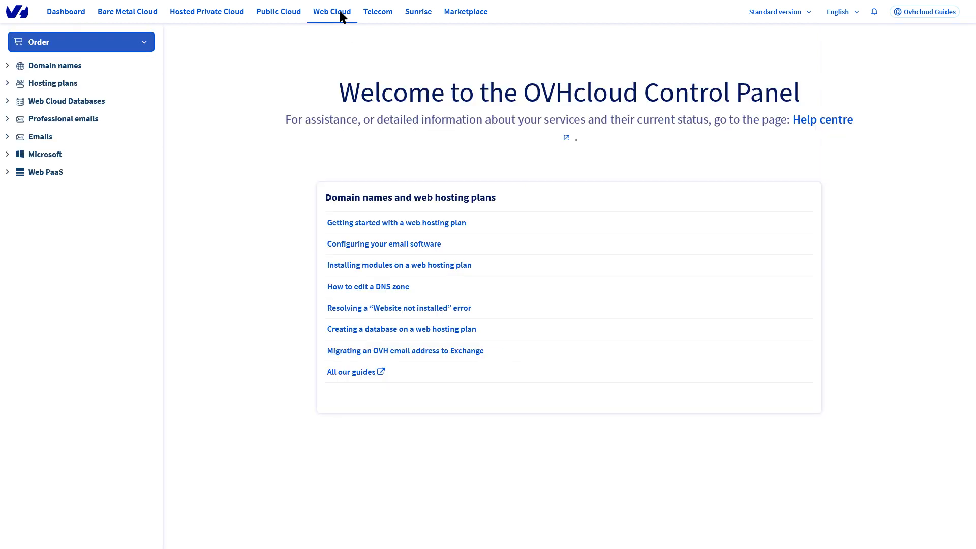
left_click(53, 83)
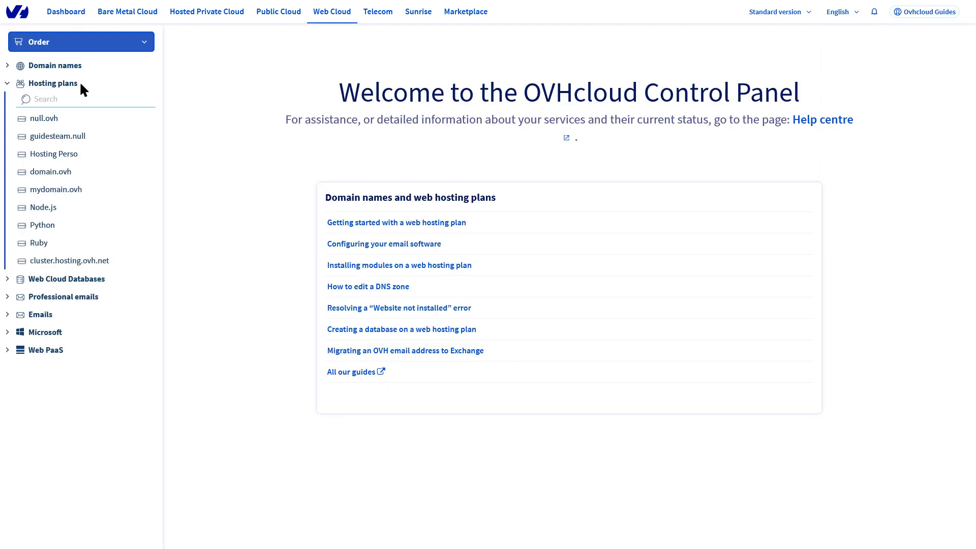
left_click(60, 136)
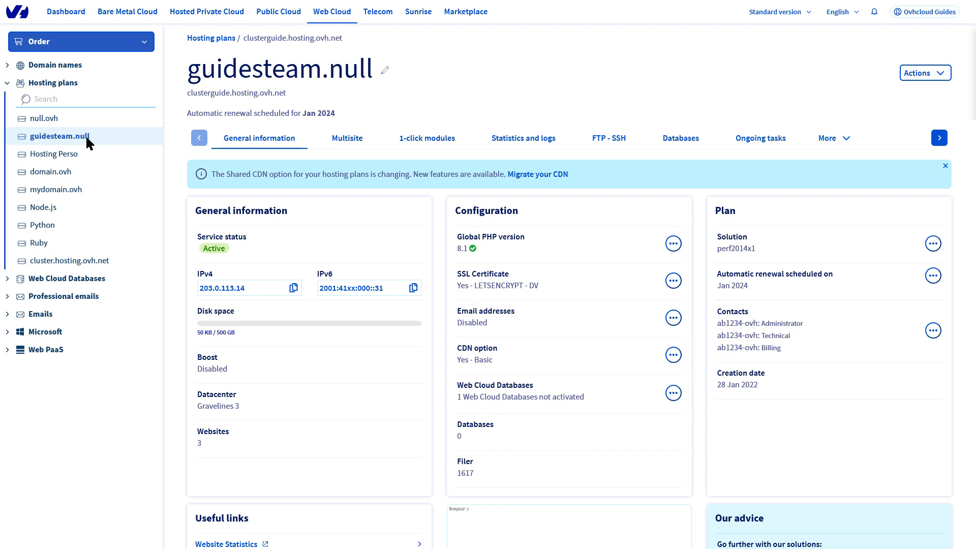
mouse_move(678, 323)
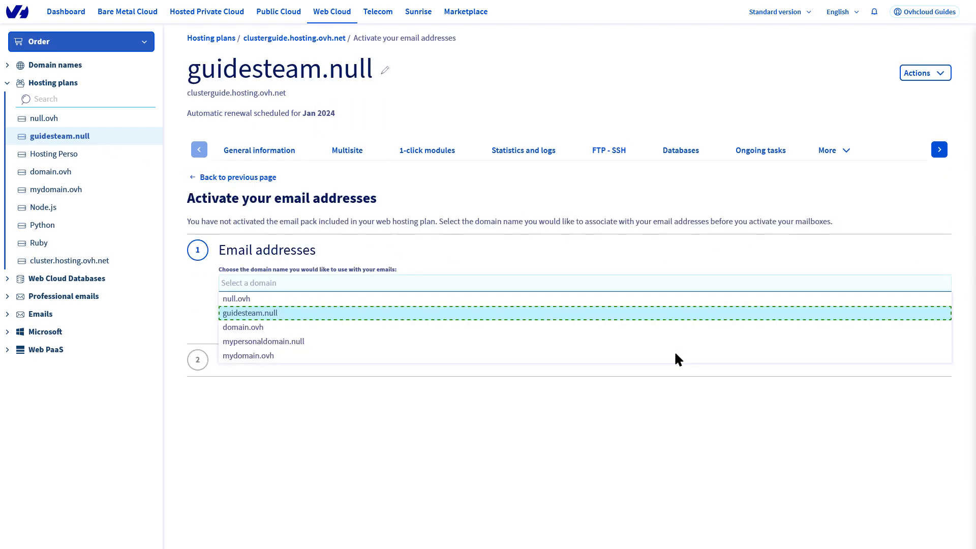
mouse_move(366, 313)
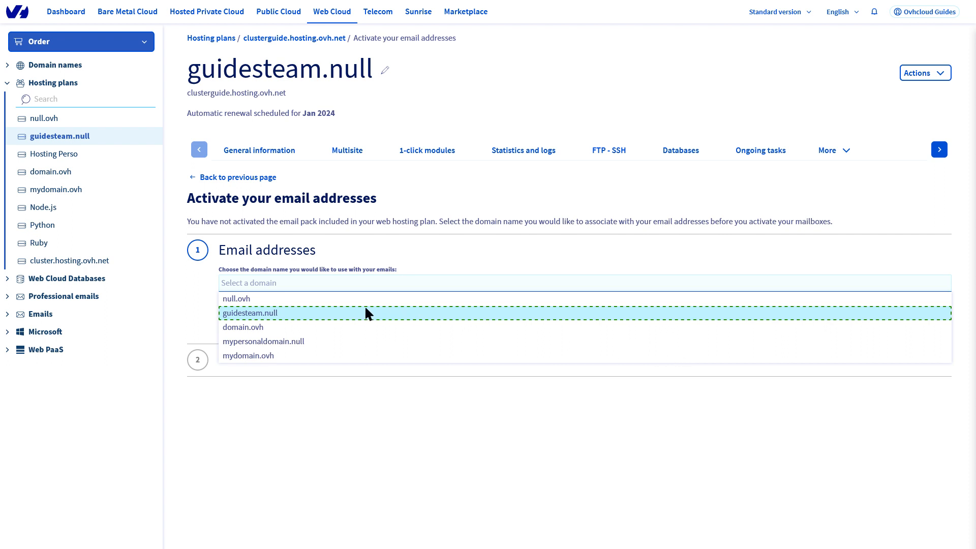
- Choose guidesteam.null as the email domain, accept the contract terms, and activate the pack
left_click(261, 313)
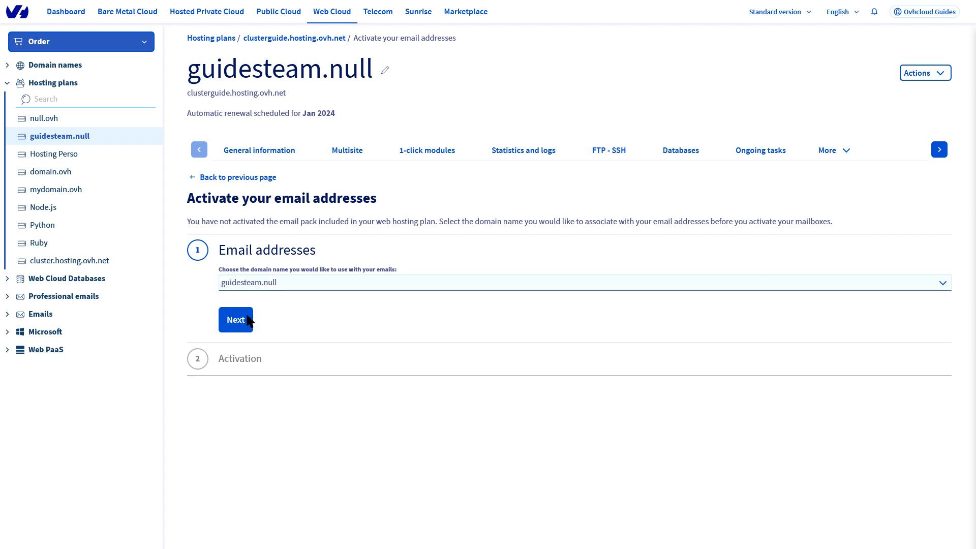
left_click(235, 319)
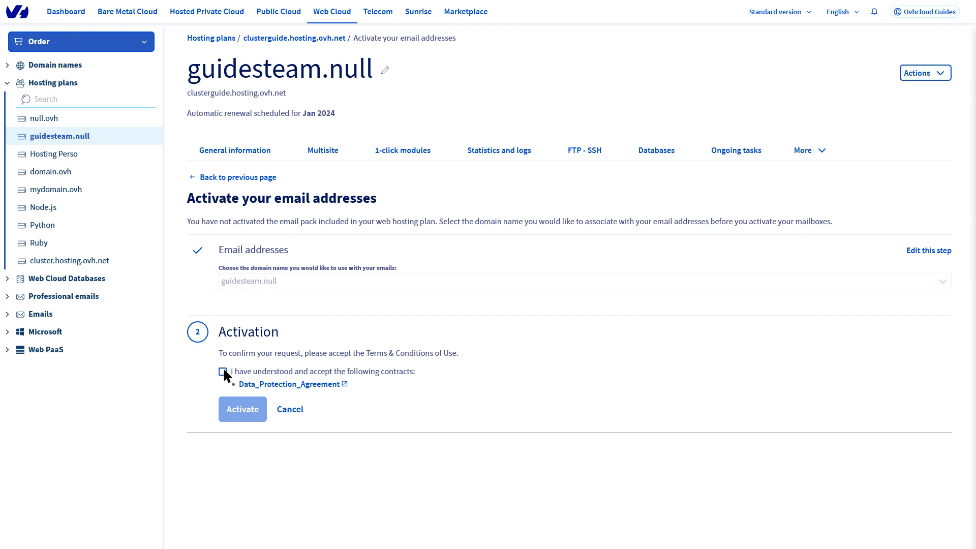
left_click(222, 371)
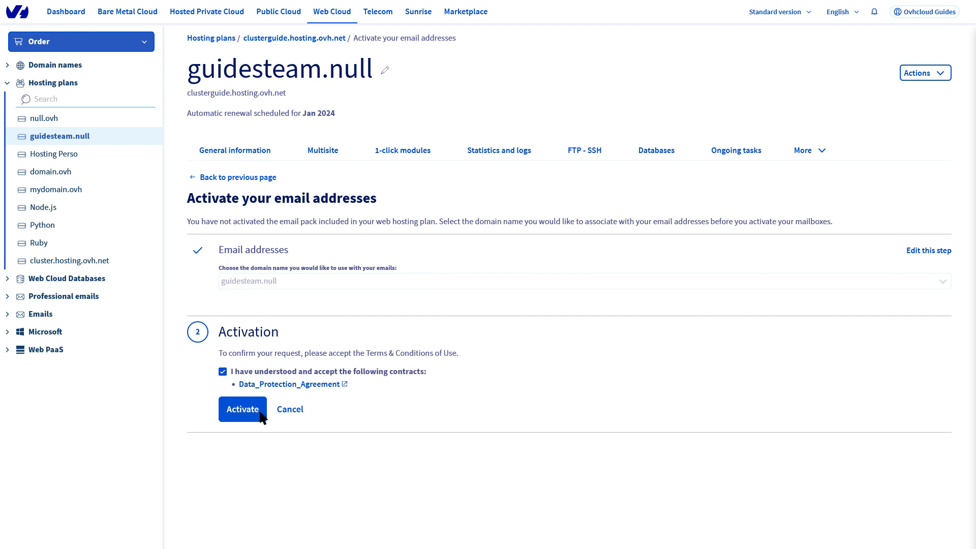
left_click(242, 409)
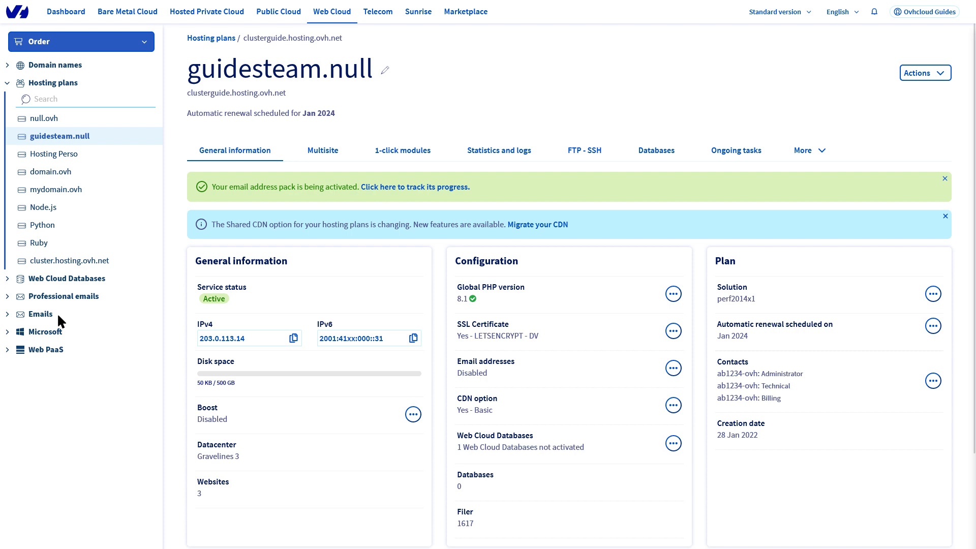
- Expand Emails in the sidebar to reach the guidesteam.null MX Plan service
left_click(40, 314)
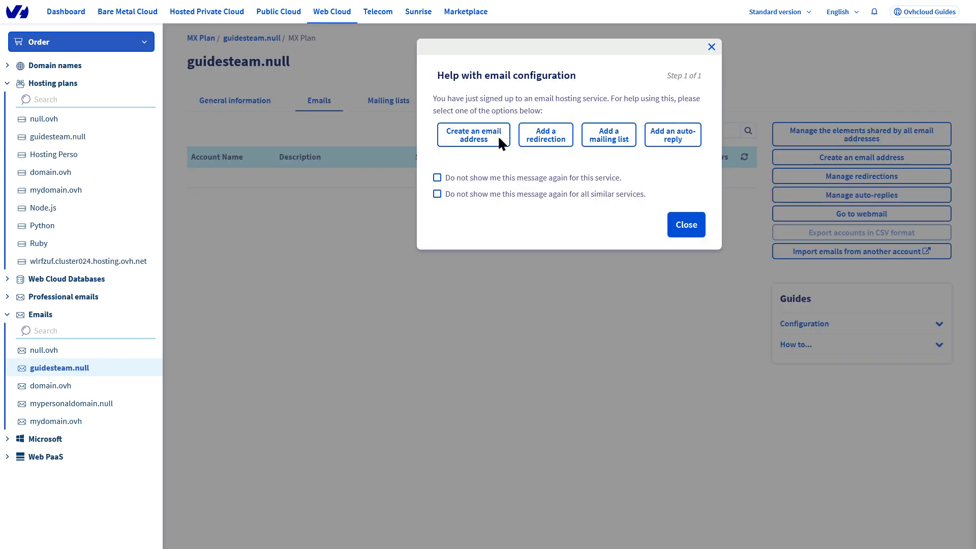
- Create john.smith as a 5 GB 'Customer' account, choosing Other as the device type
left_click(473, 134)
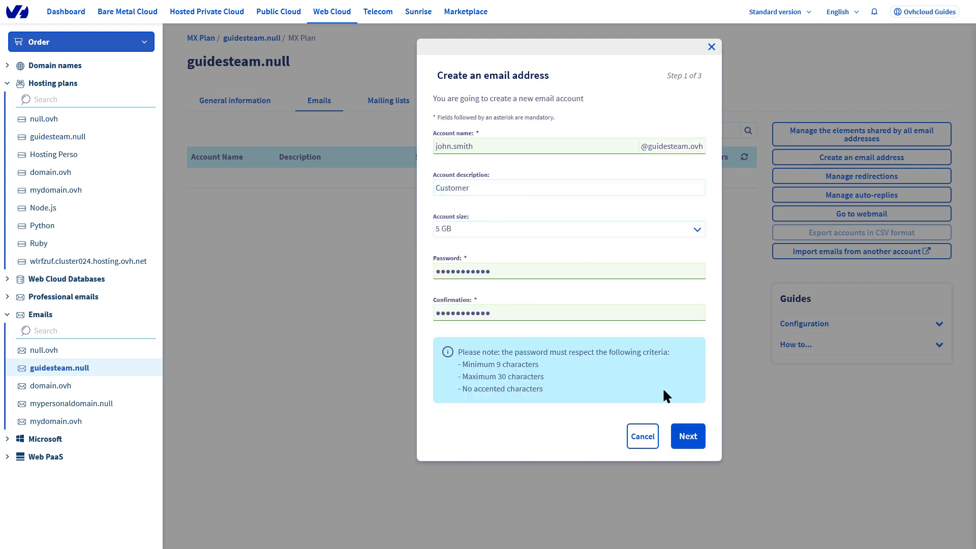
left_click(687, 436)
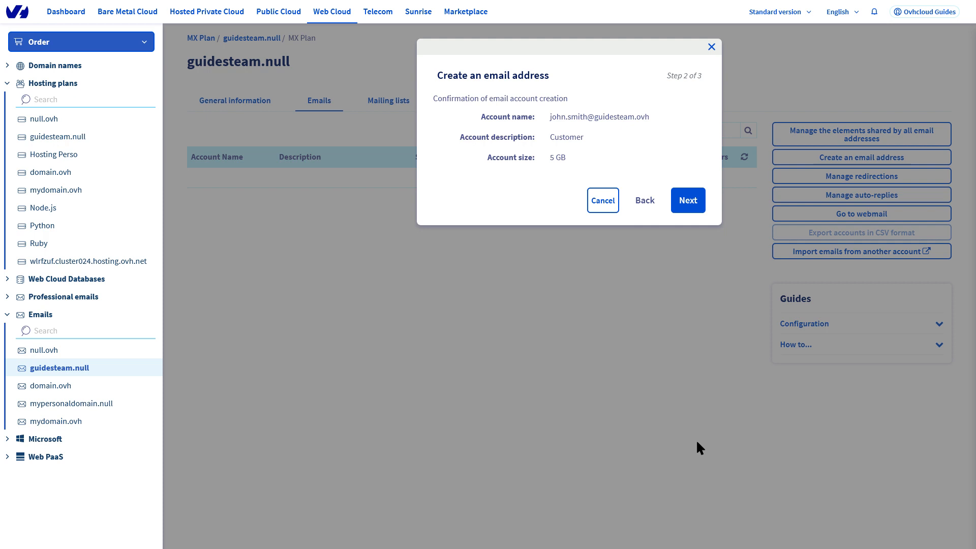
mouse_move(697, 297)
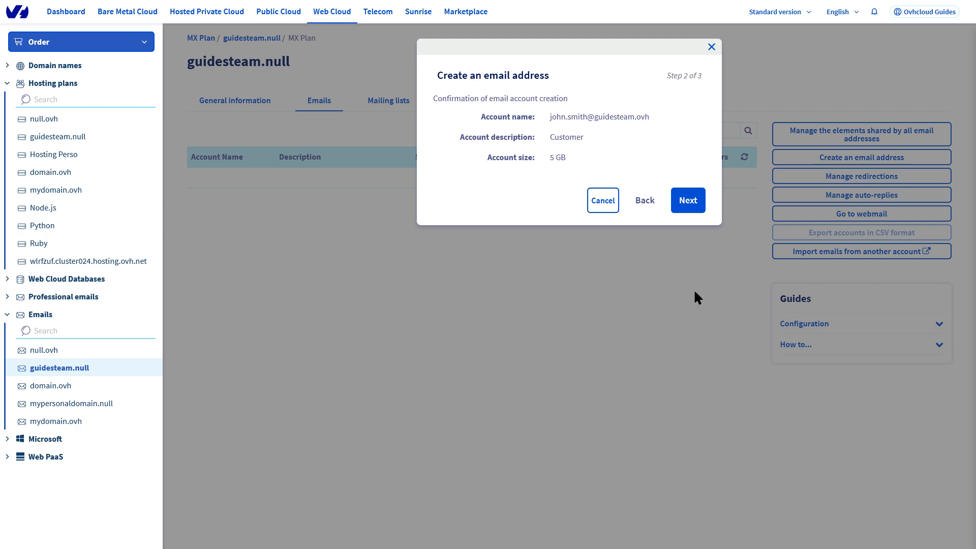
left_click(687, 199)
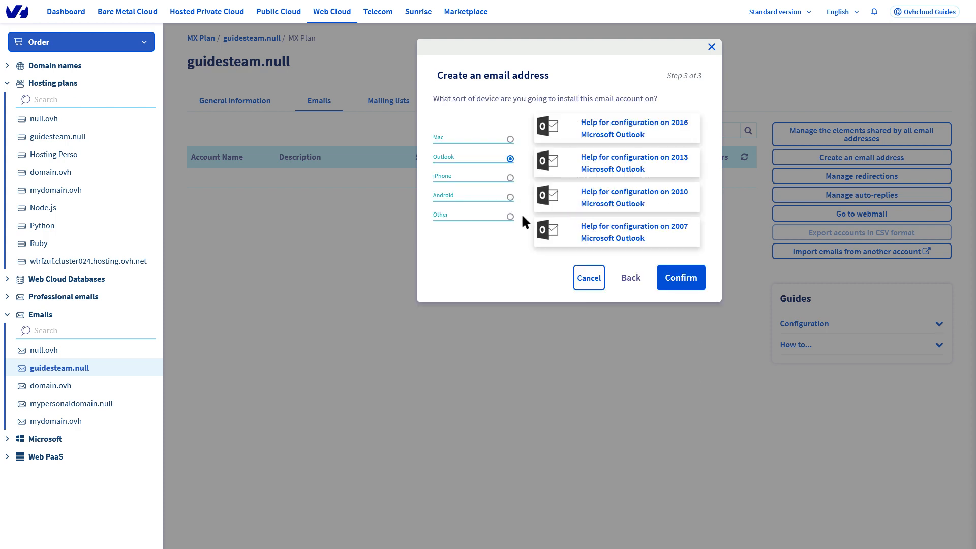
left_click(509, 216)
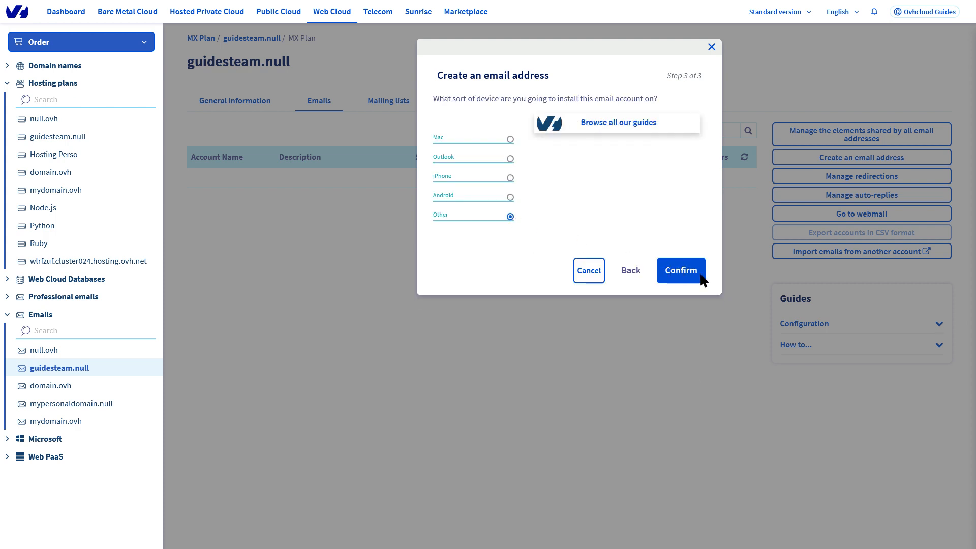
left_click(680, 270)
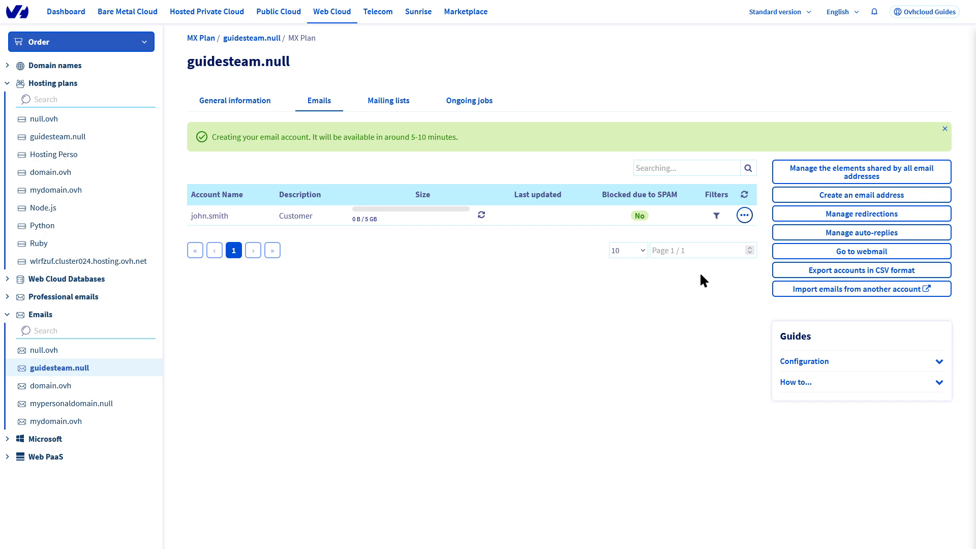